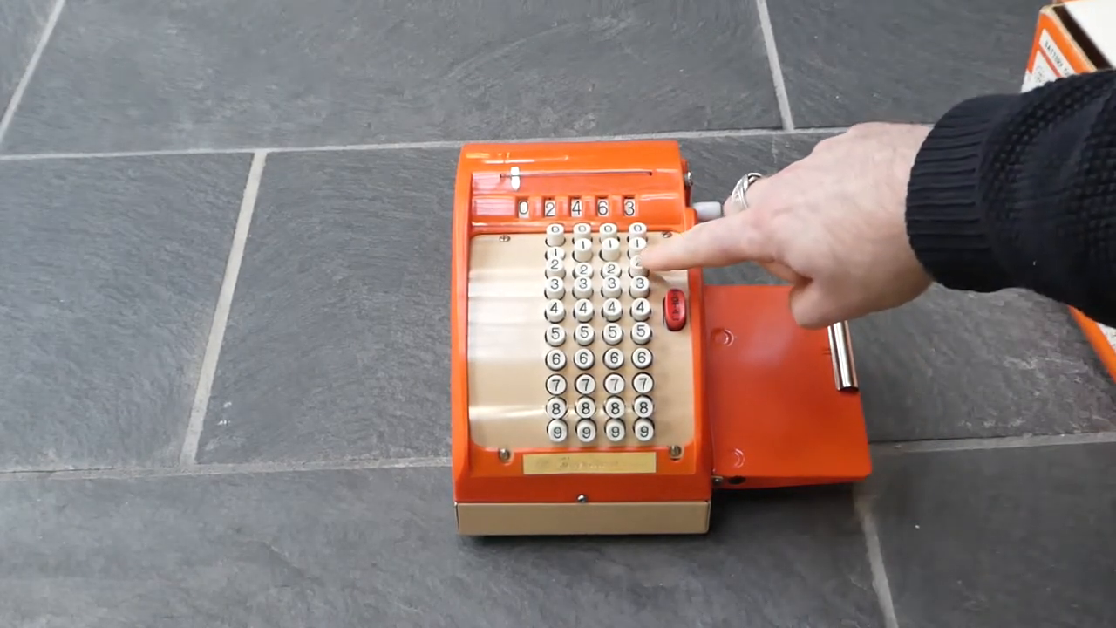
click(636, 262)
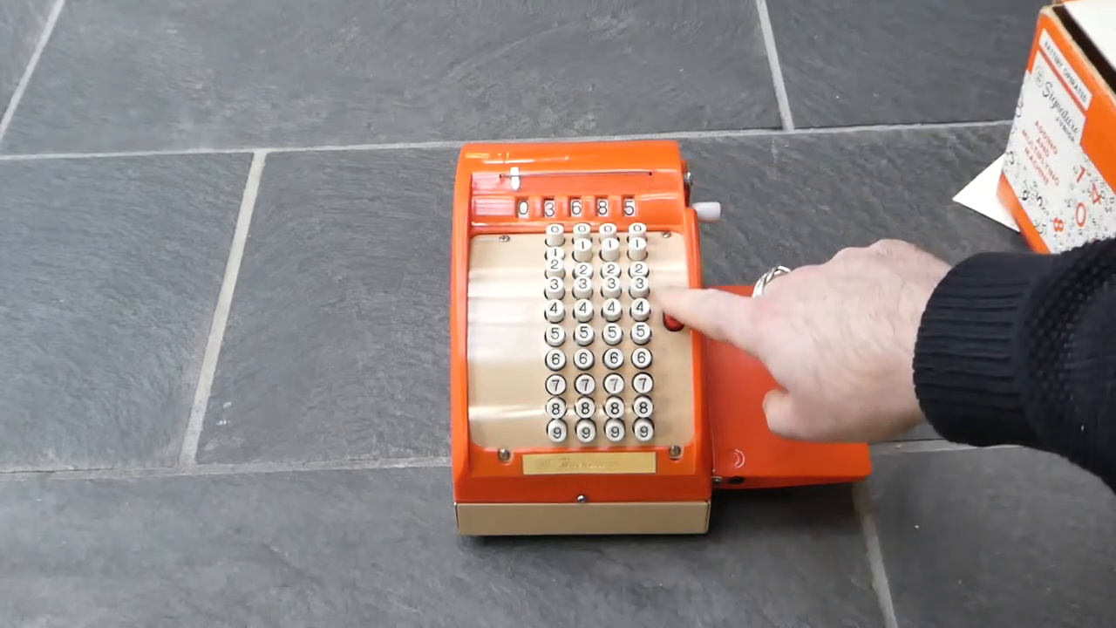
click(676, 310)
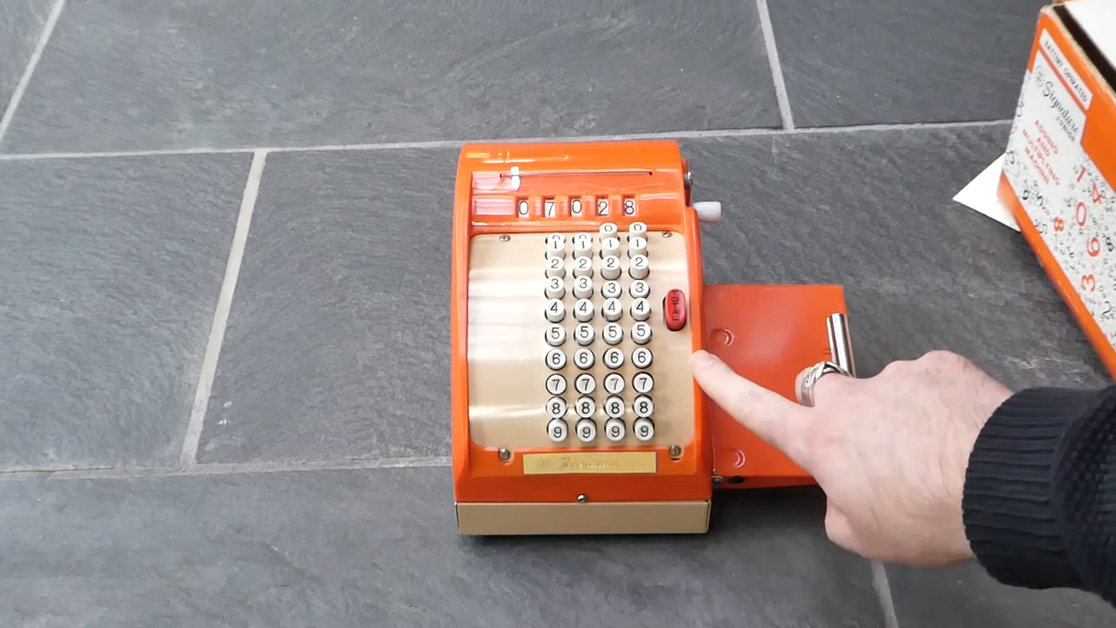
click(673, 314)
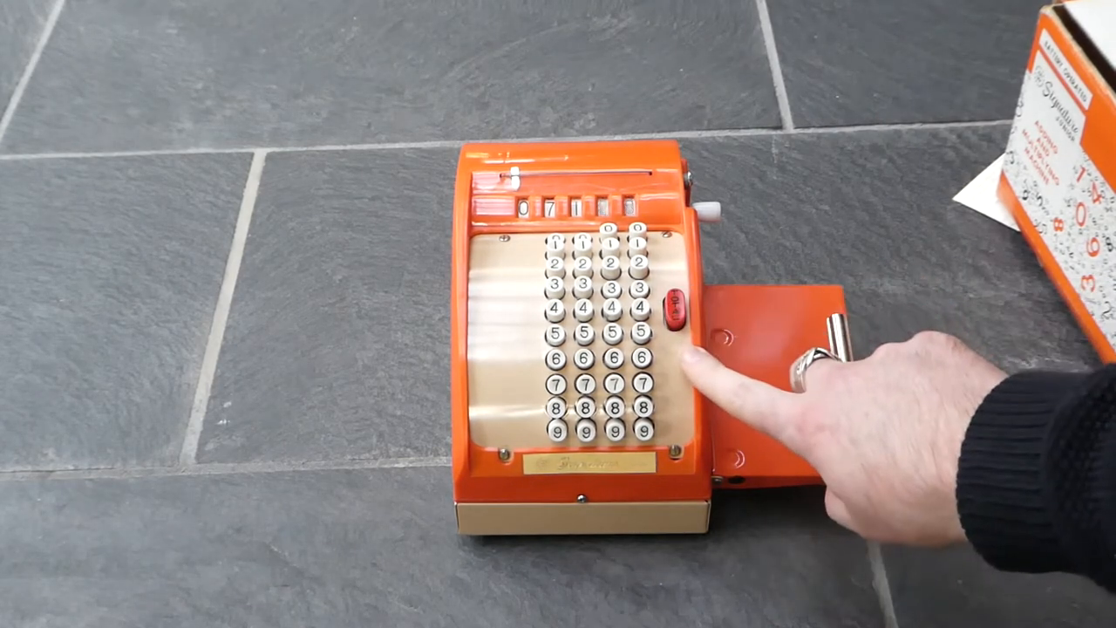